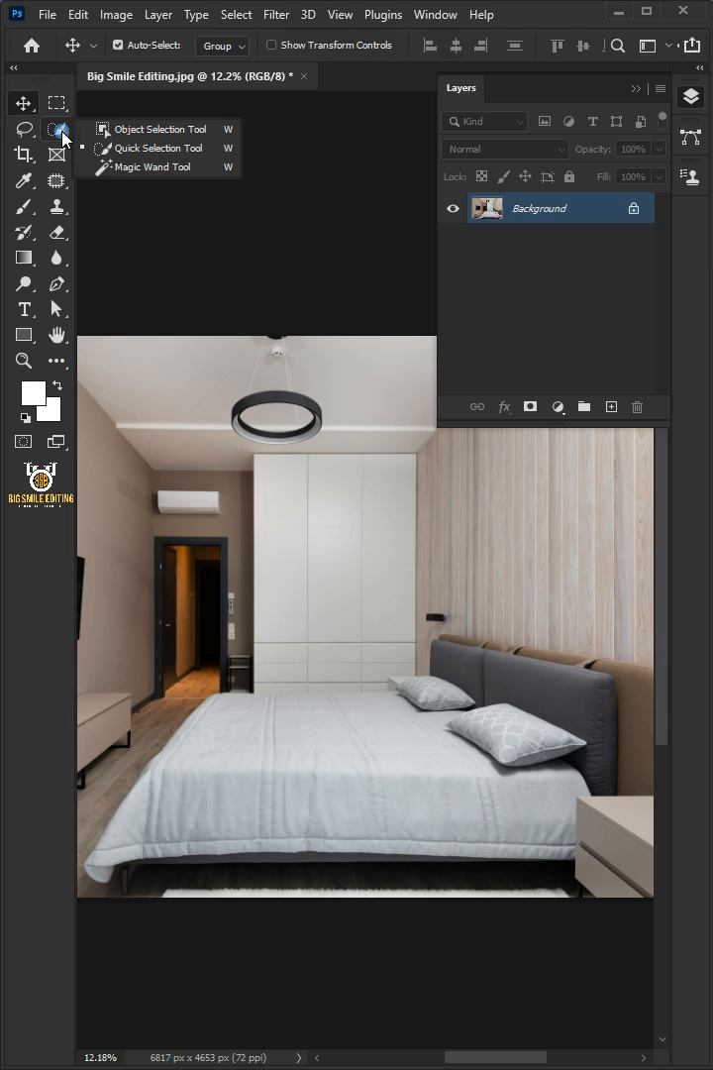
Select the bedsheet and bedding with the Quick Selection tool.
{"action": "left_click", "coordinate": [154, 146]}
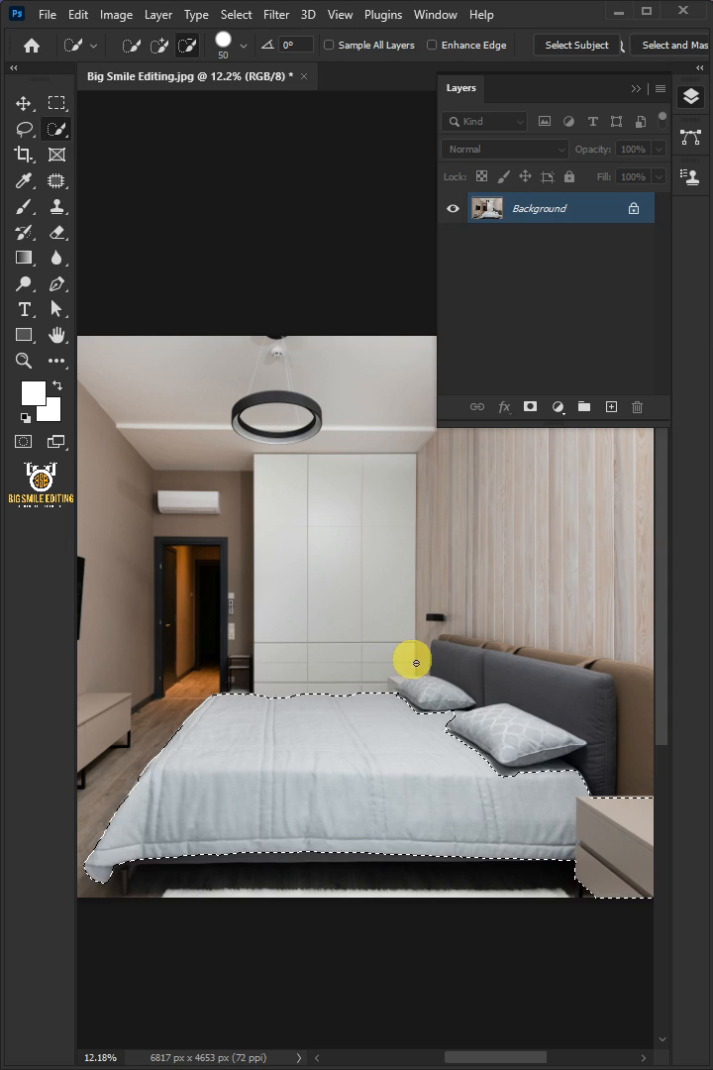
{"action": "mouse_move", "coordinate": [586, 289]}
{"action": "type", "text": "BedSheet"}
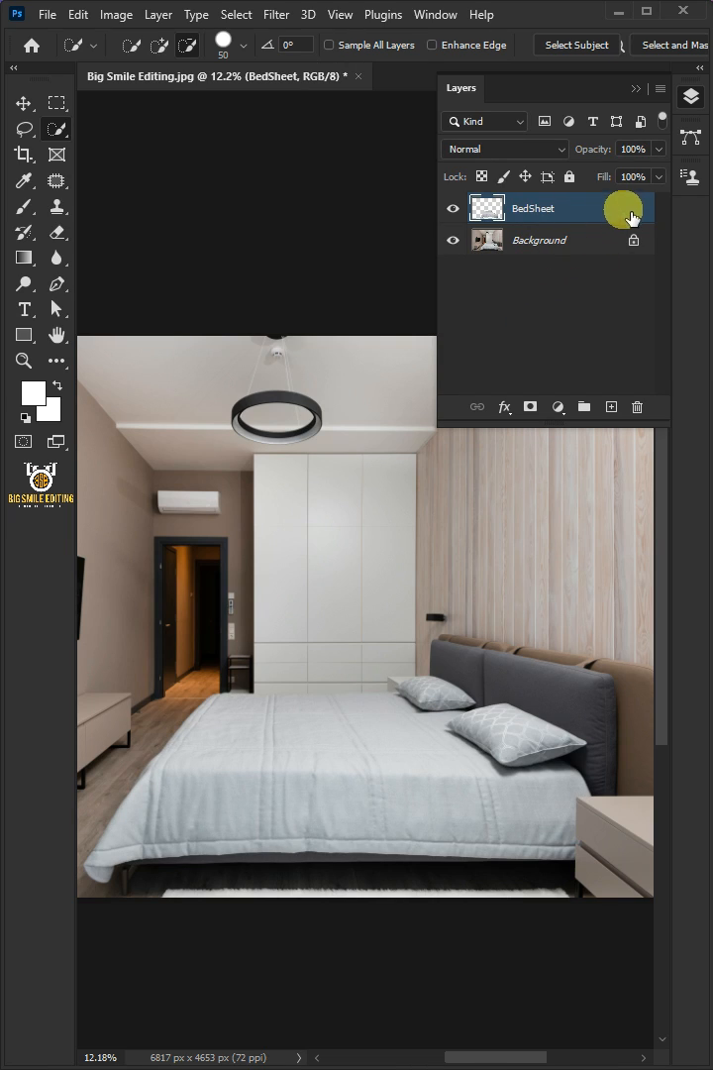
Hide the BedSheet layer and draw a red rectangle over the lower part of the room.
{"action": "left_click", "coordinate": [539, 242]}
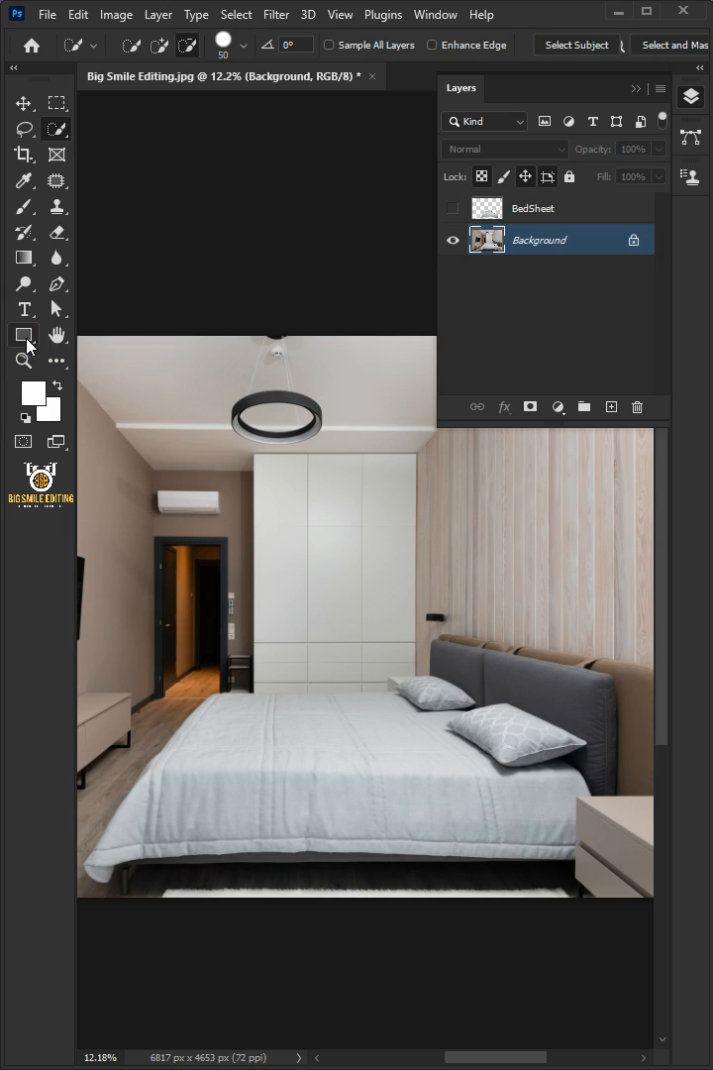
{"action": "left_click", "coordinate": [24, 333]}
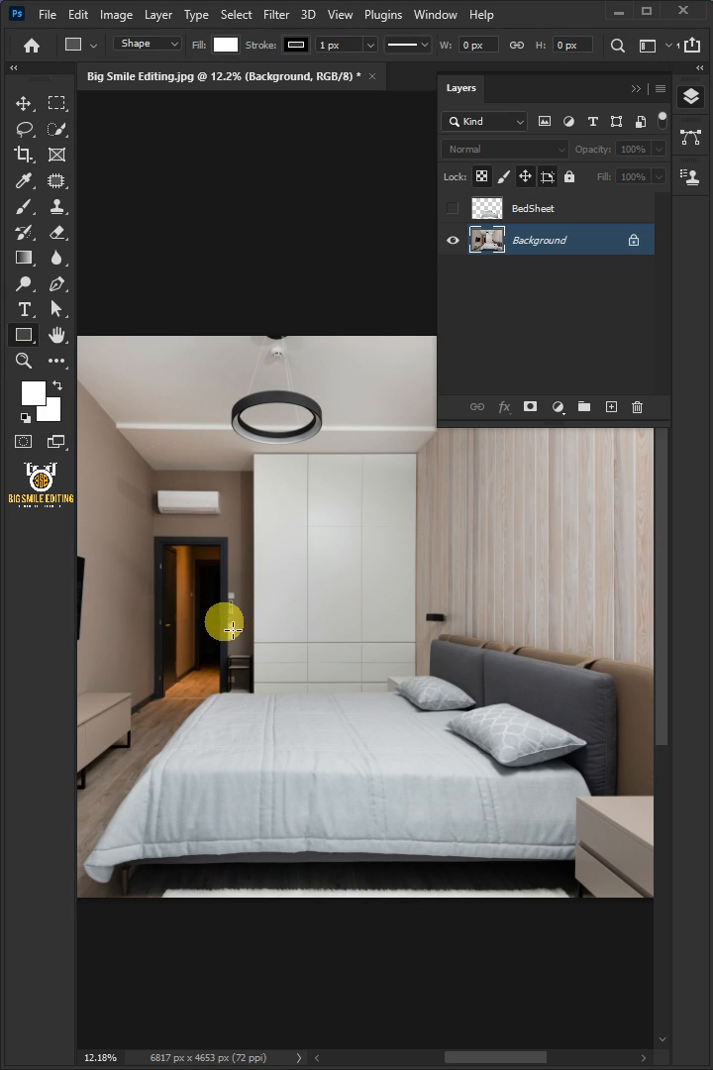
{"action": "left_click_drag", "start_coordinate": [226, 622], "coordinate": [595, 870]}
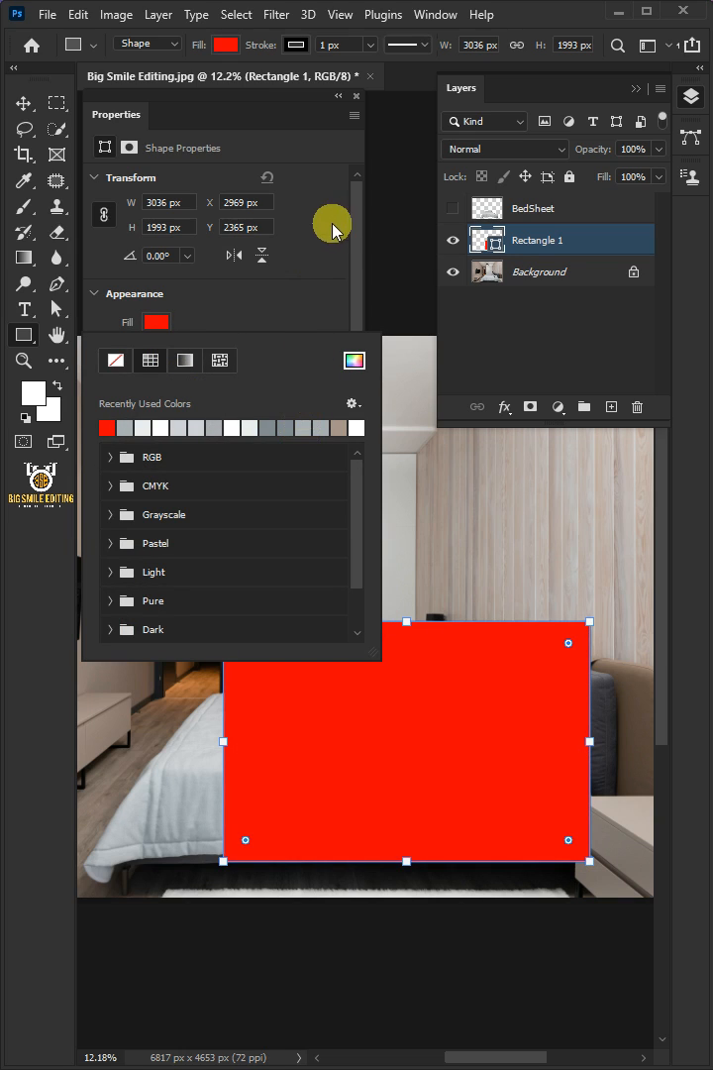
{"action": "right_click", "coordinate": [539, 240]}
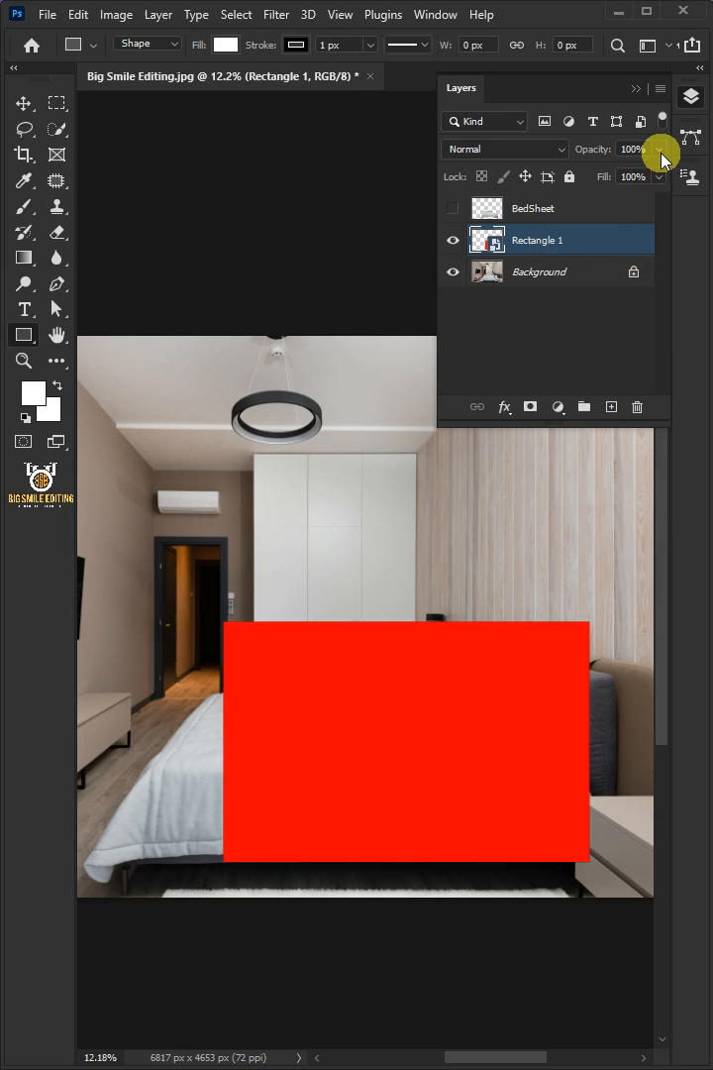
Lower the rectangle to 52% opacity, distort it to the bed and switch the transform to Warp.
{"action": "left_click_drag", "start_coordinate": [662, 149], "coordinate": [613, 175]}
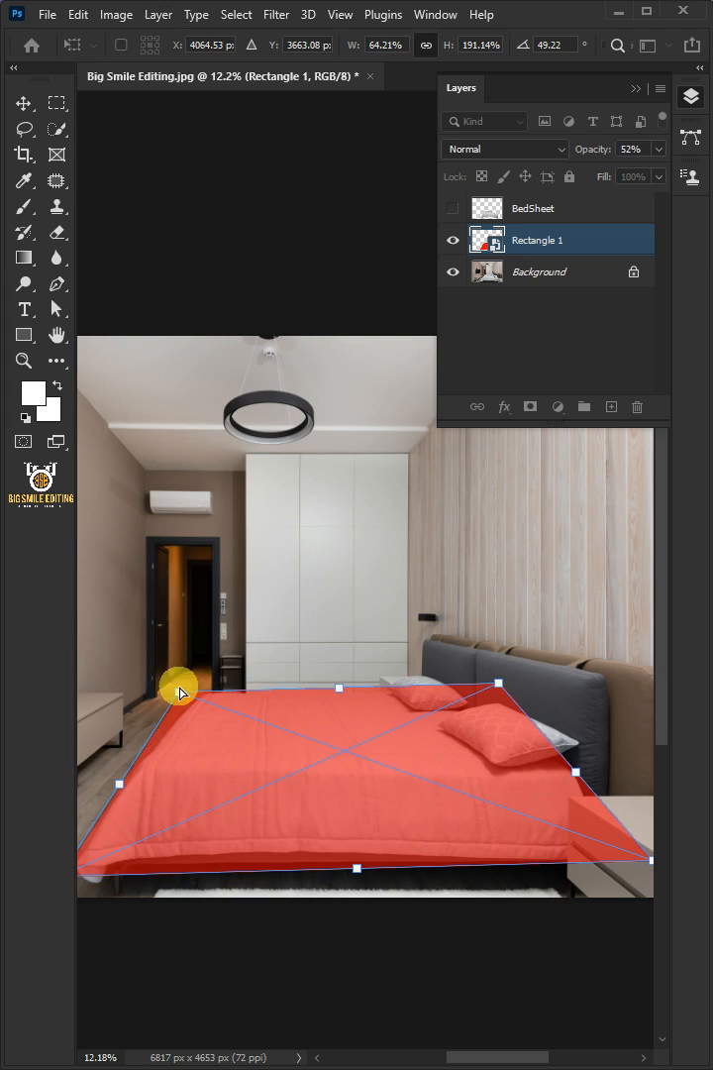
{"action": "right_click", "coordinate": [317, 710]}
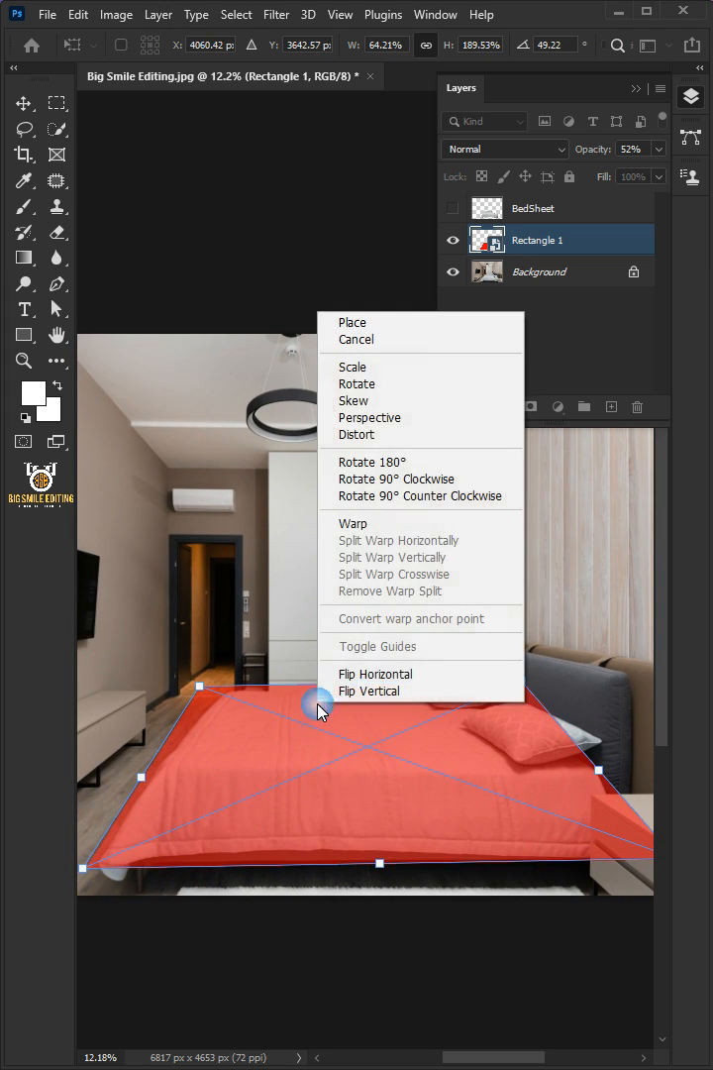
{"action": "left_click", "coordinate": [353, 523]}
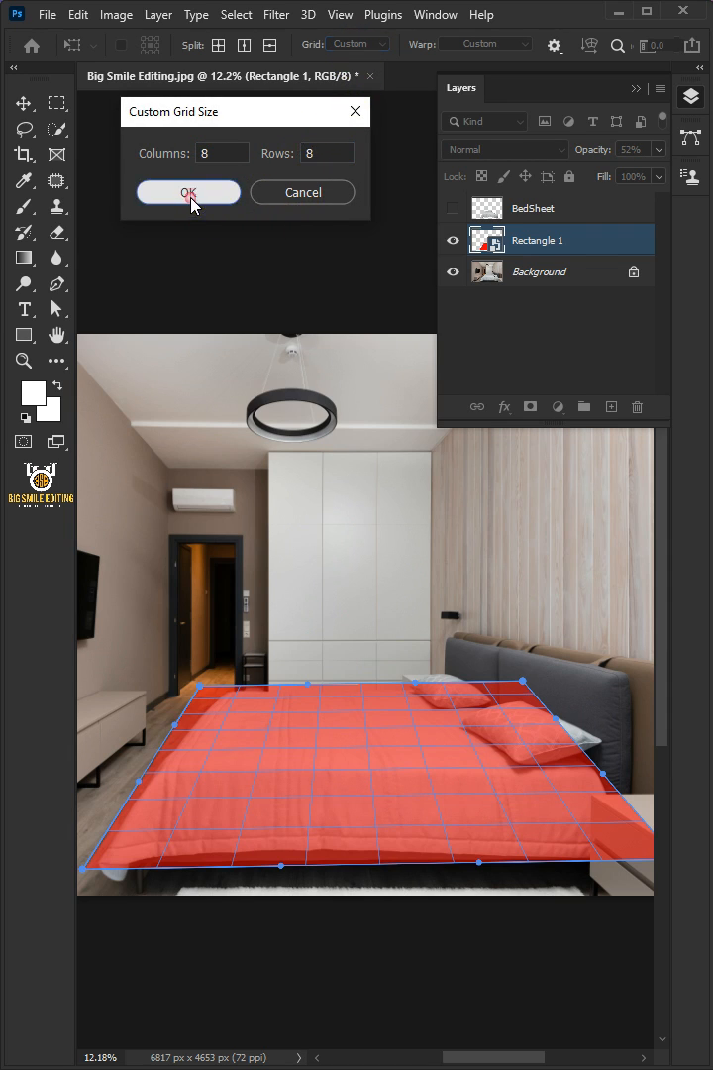
Confirm the 8 by 8 custom grid and bend the shape along the bedsheet edge.
{"action": "left_click", "coordinate": [189, 192]}
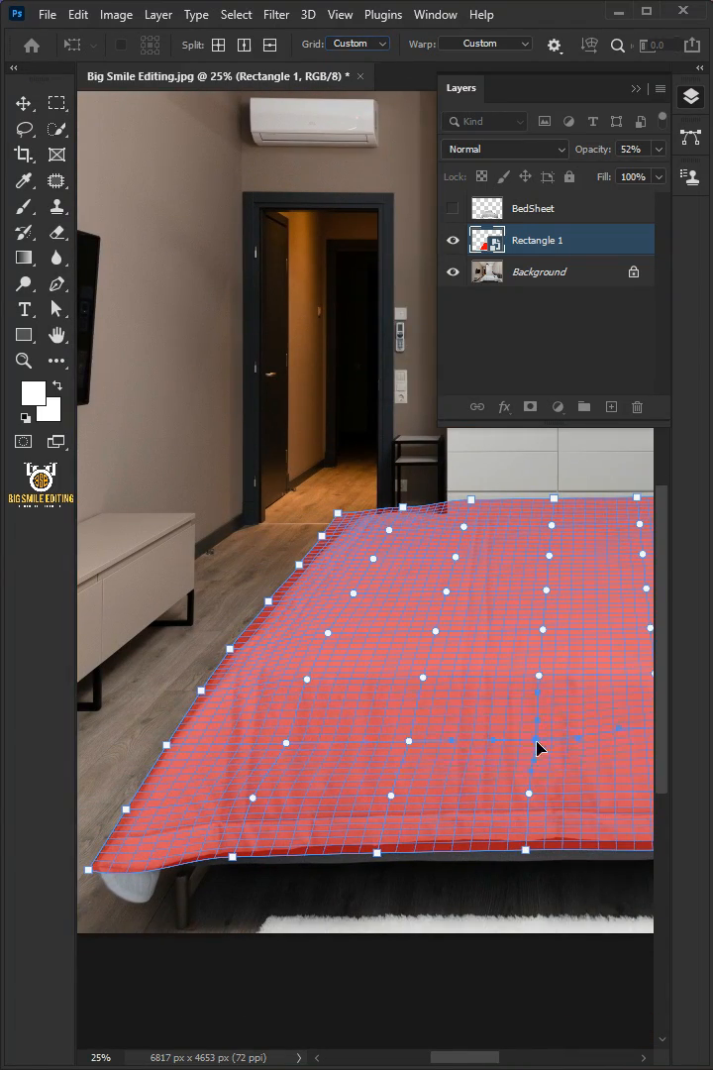
{"action": "left_click_drag", "start_coordinate": [531, 749], "coordinate": [329, 812]}
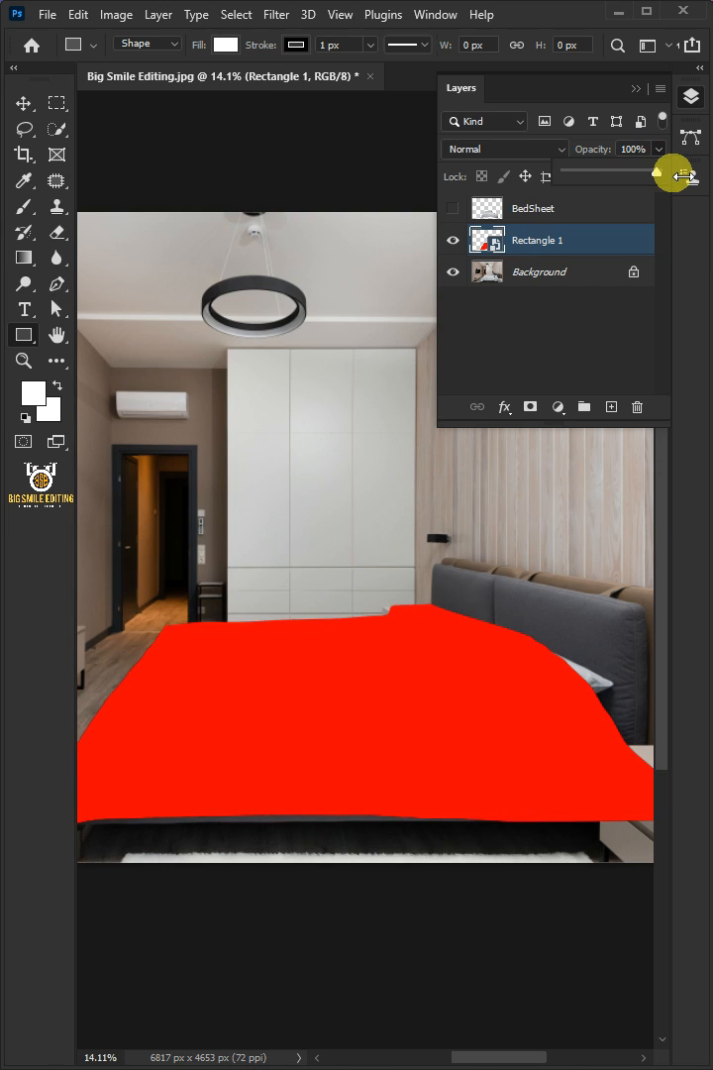
{"action": "mouse_move", "coordinate": [488, 208]}
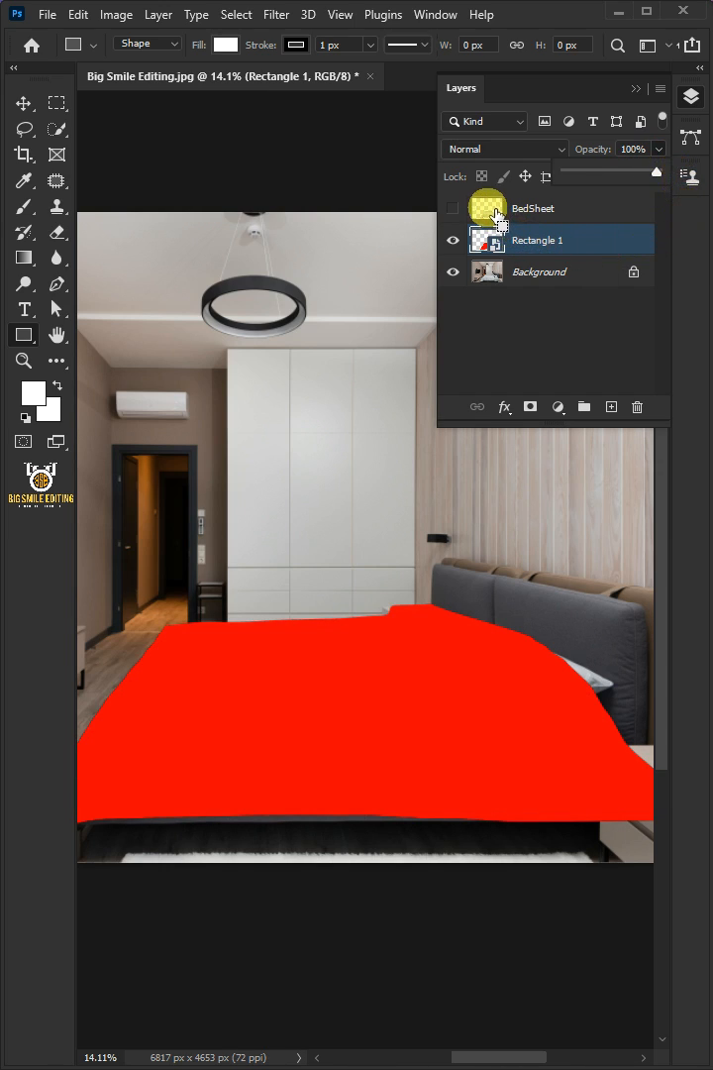
Load the BedSheet outline as a mask on the red shape and rename the layer Your Design.
{"action": "left_click", "coordinate": [487, 238]}
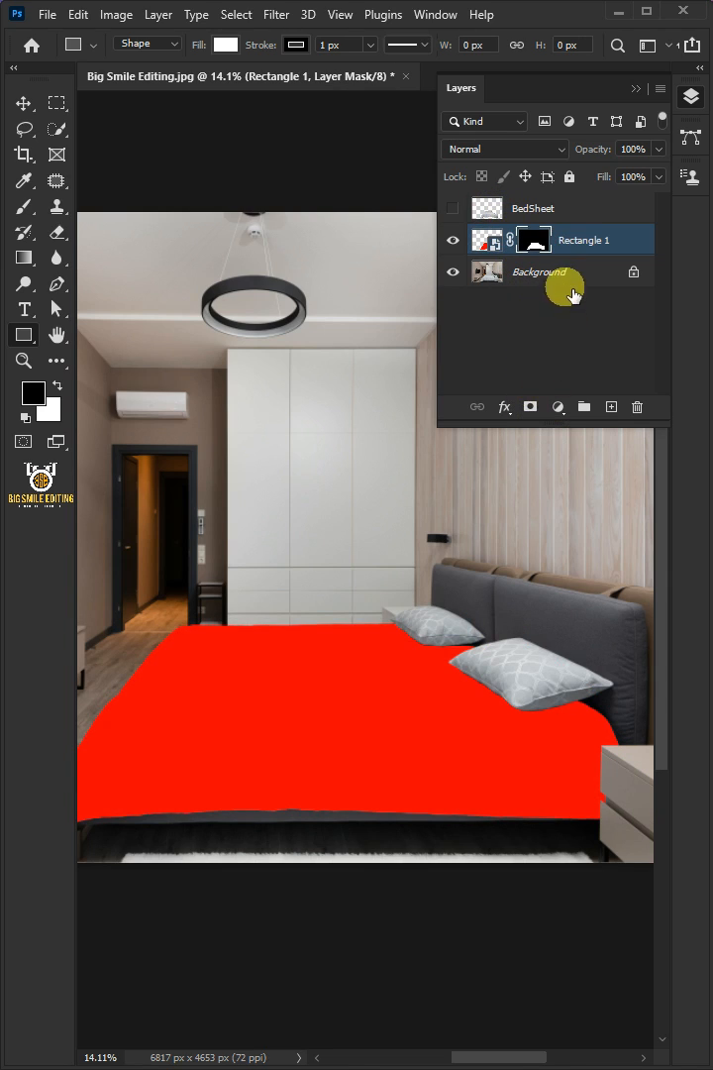
{"action": "double_click", "coordinate": [574, 237]}
{"action": "type", "text": "Your Design"}
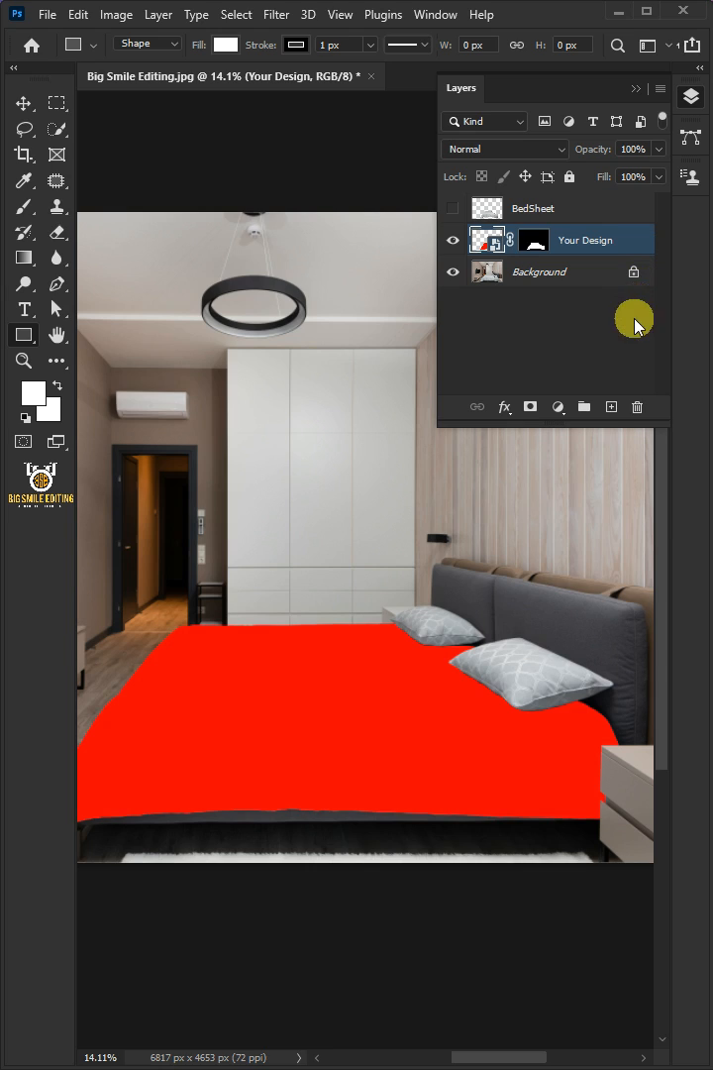
{"action": "mouse_move", "coordinate": [496, 242]}
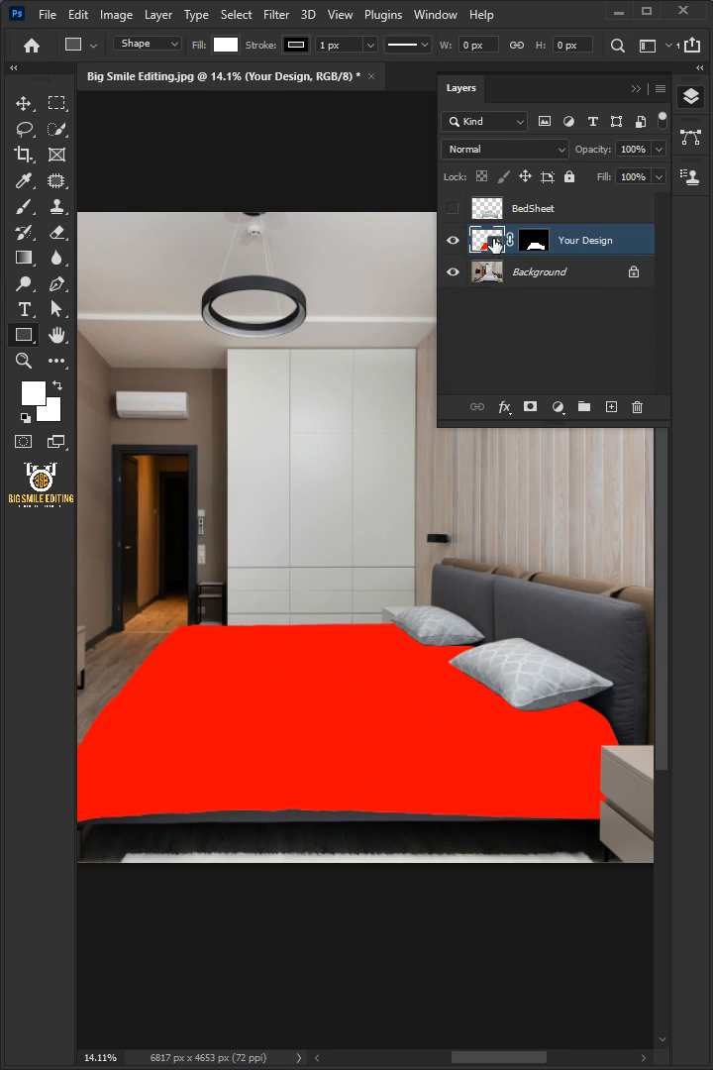
Place the diamond-lattice pattern over the red rectangle inside the Your Design smart object.
{"action": "left_click", "coordinate": [48, 14]}
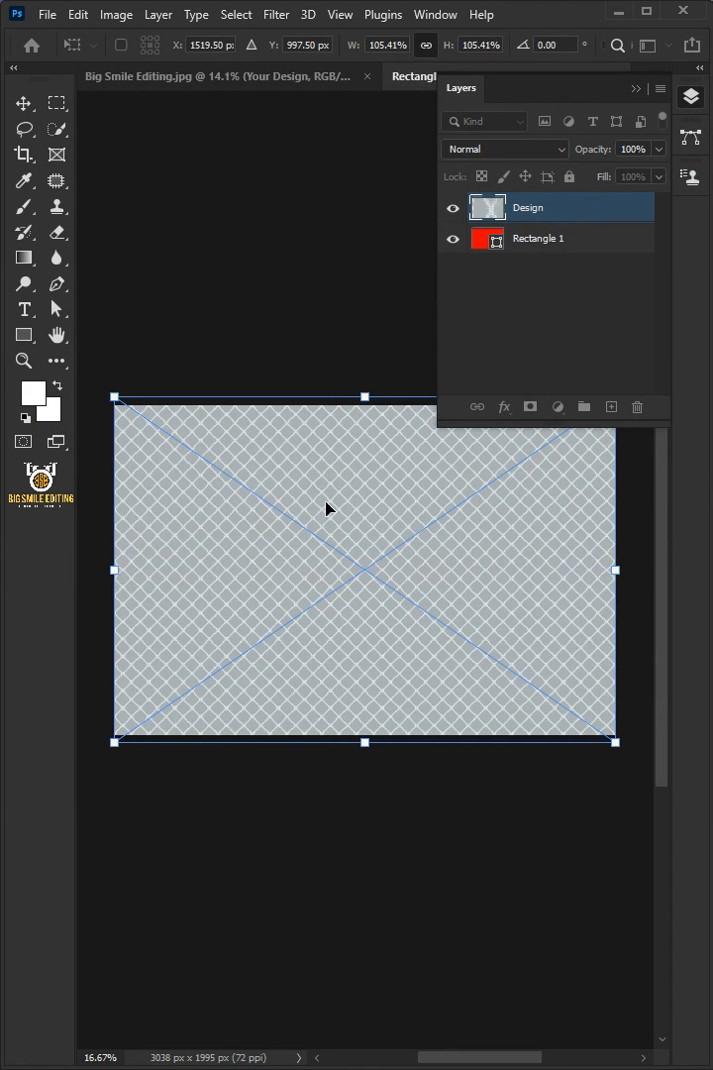
{"action": "left_click_drag", "start_coordinate": [329, 507], "coordinate": [358, 480]}
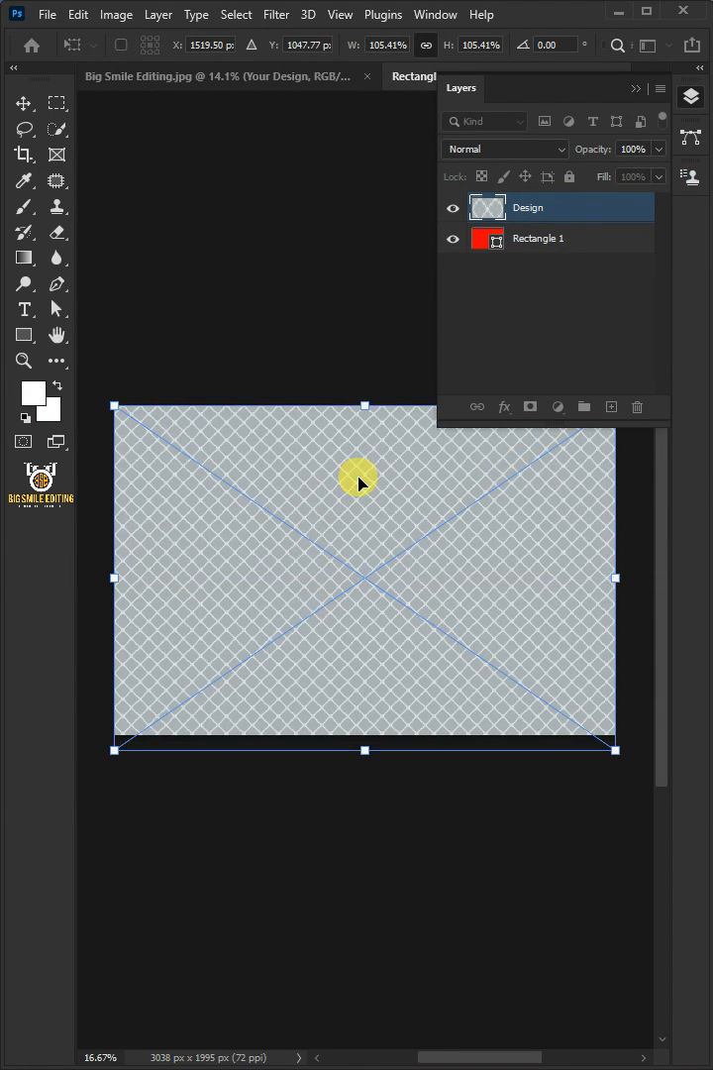
{"action": "left_click", "coordinate": [48, 14]}
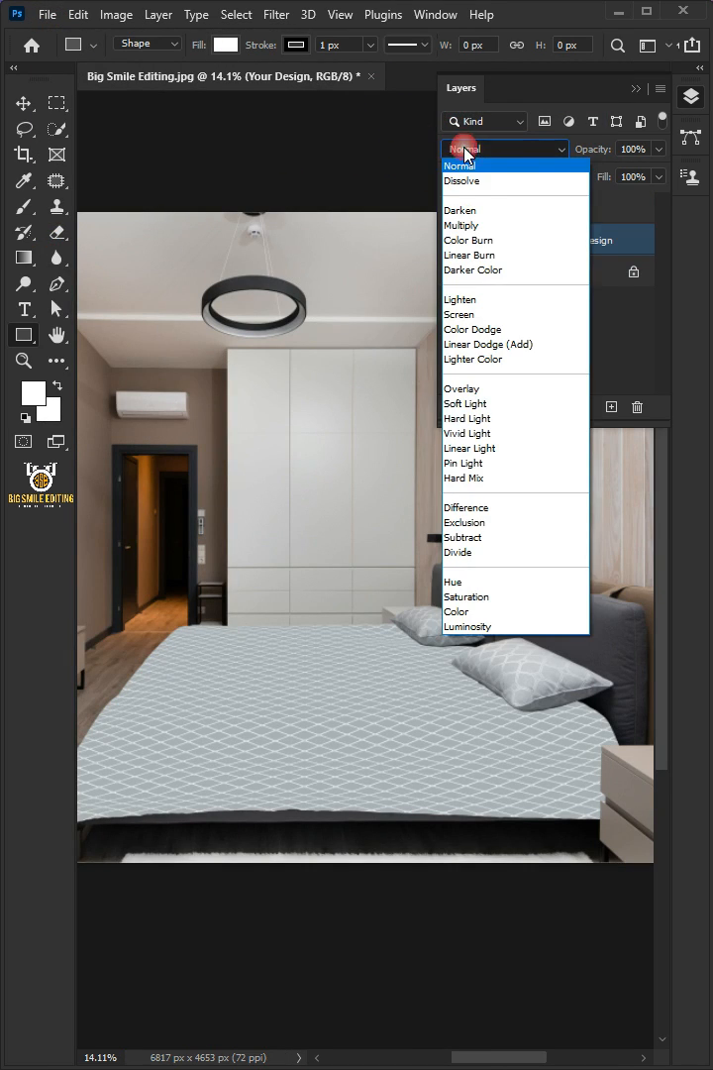
Make the BedSheet layer visible above Your Design and set its blend mode to Screen.
{"action": "left_click", "coordinate": [462, 226]}
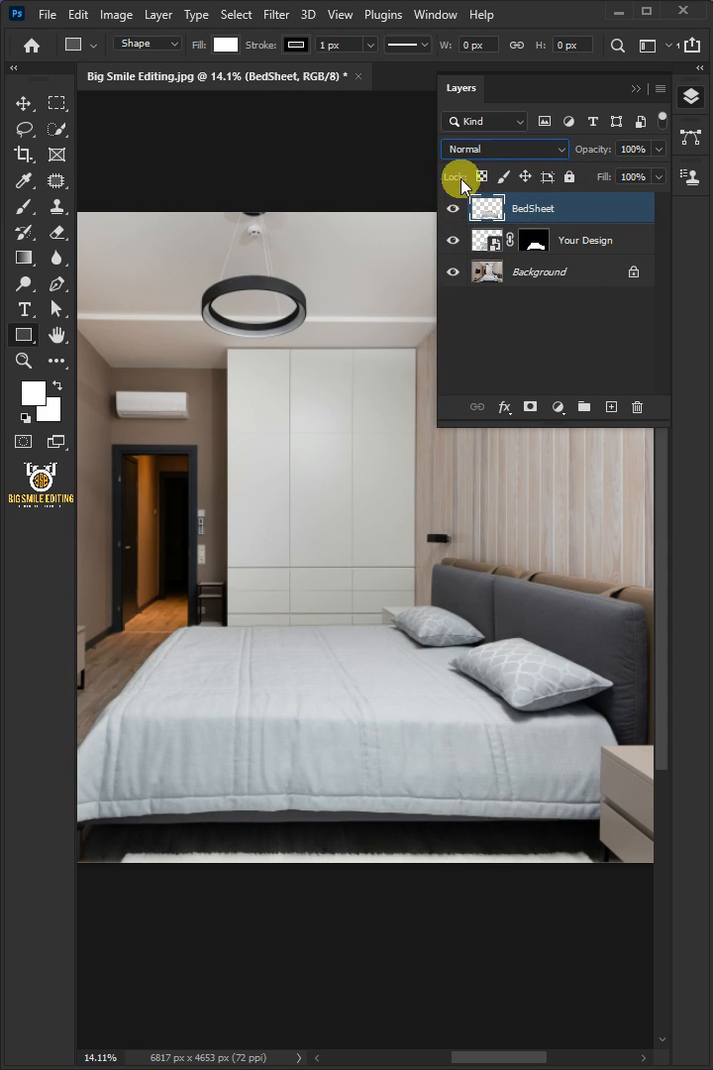
{"action": "left_click", "coordinate": [505, 149]}
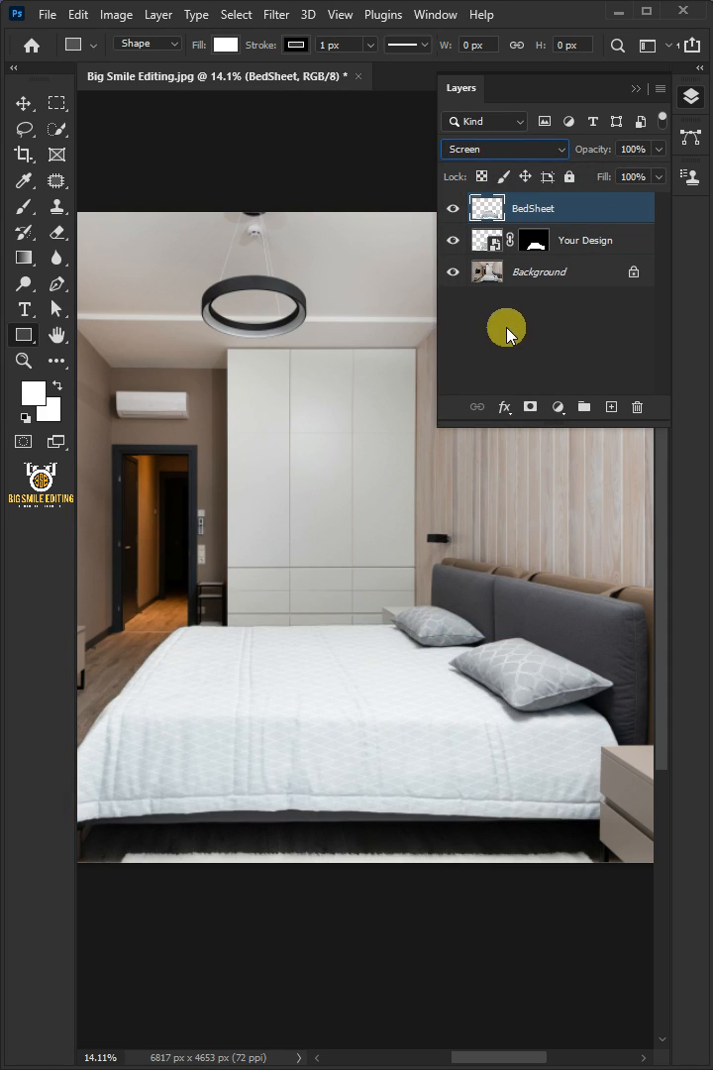
Add a Levels adjustment above BedSheet and drag its midtone slider right to darken the sheet.
{"action": "left_click", "coordinate": [559, 408]}
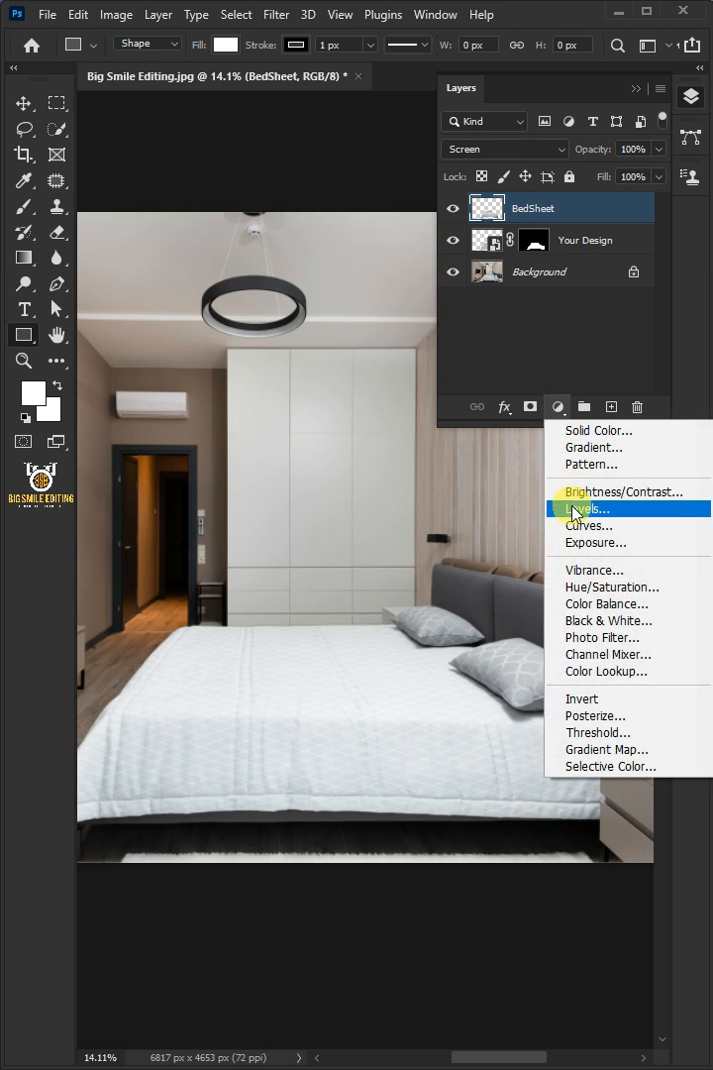
{"action": "left_click", "coordinate": [587, 507]}
{"action": "type", "text": "0.35"}
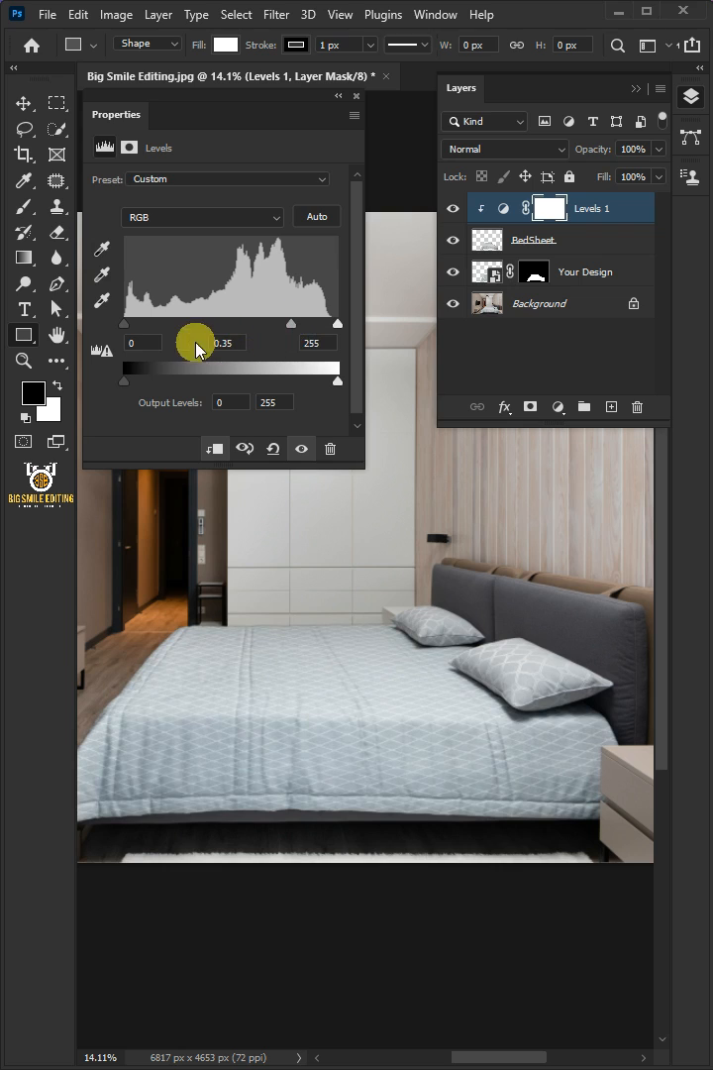
{"action": "left_click_drag", "start_coordinate": [123, 323], "coordinate": [277, 323]}
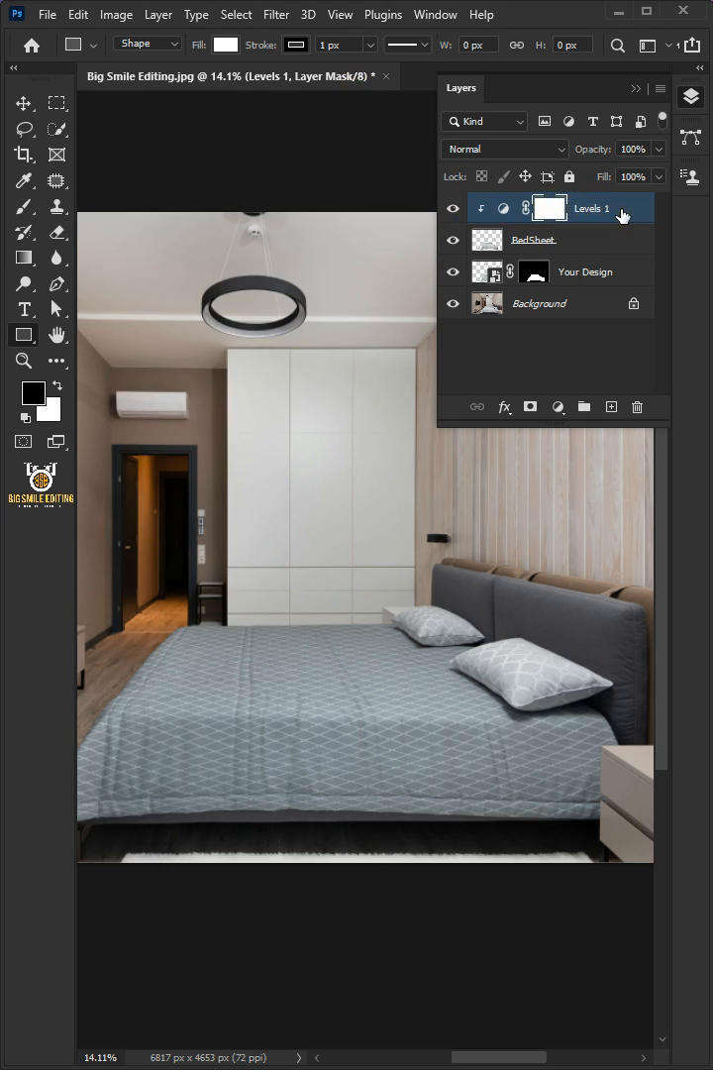
Group the BedSheet and Levels 1 layers and name the group Hiholights.
{"action": "left_click", "coordinate": [555, 240]}
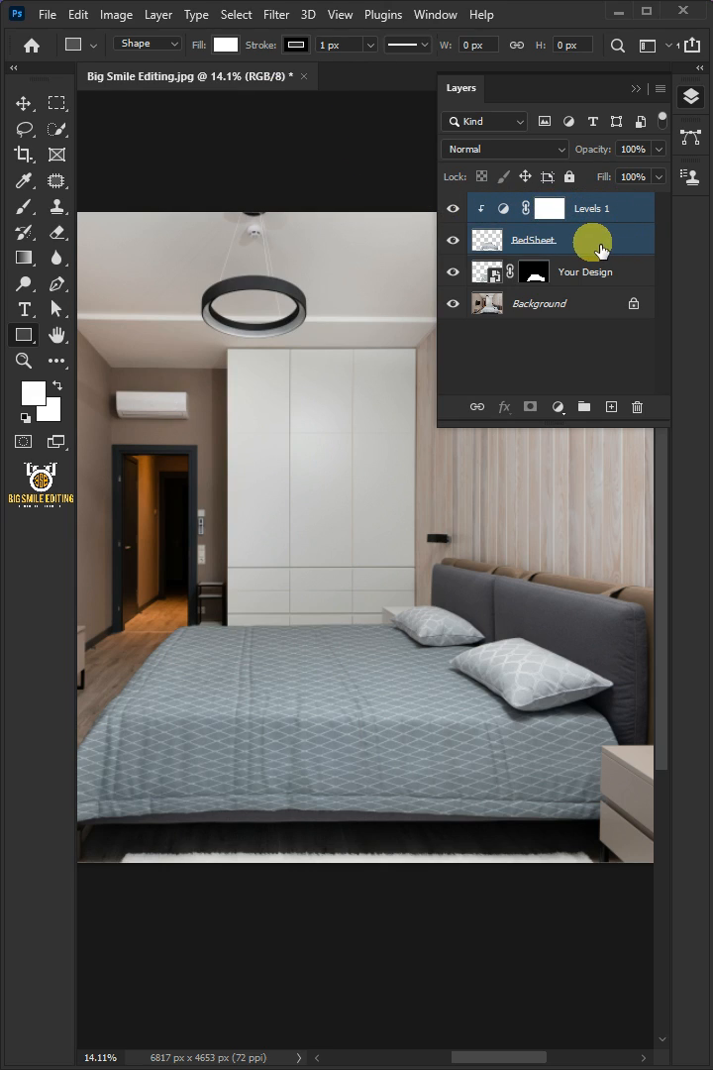
{"action": "mouse_move", "coordinate": [577, 244]}
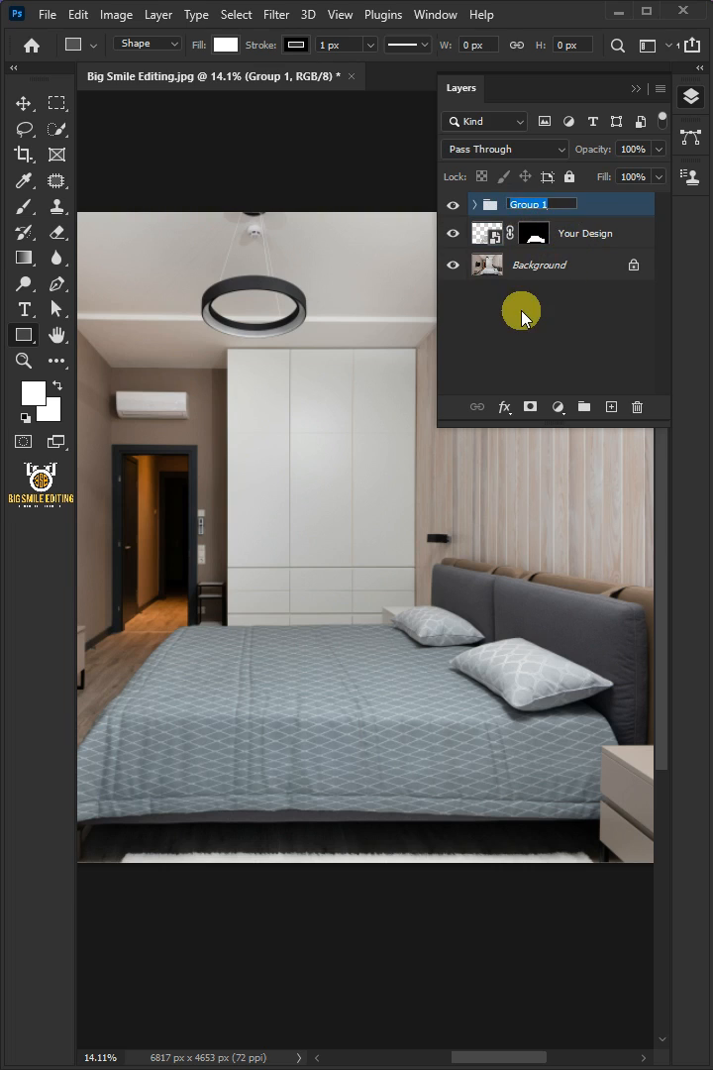
{"action": "type", "text": "Hiholights"}
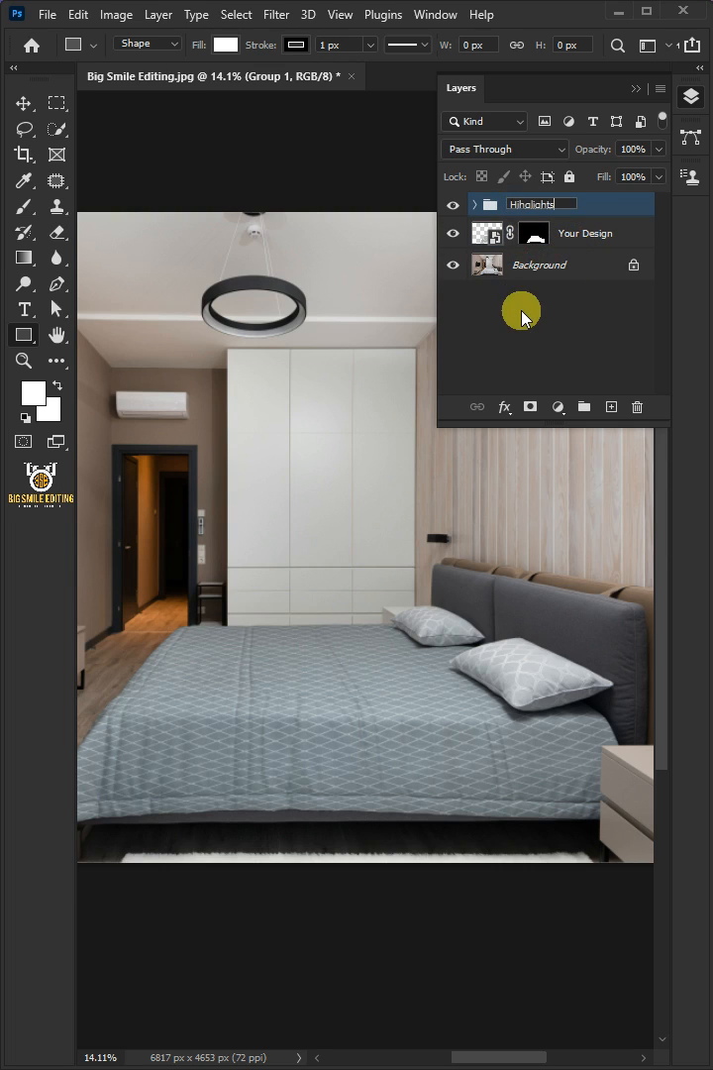